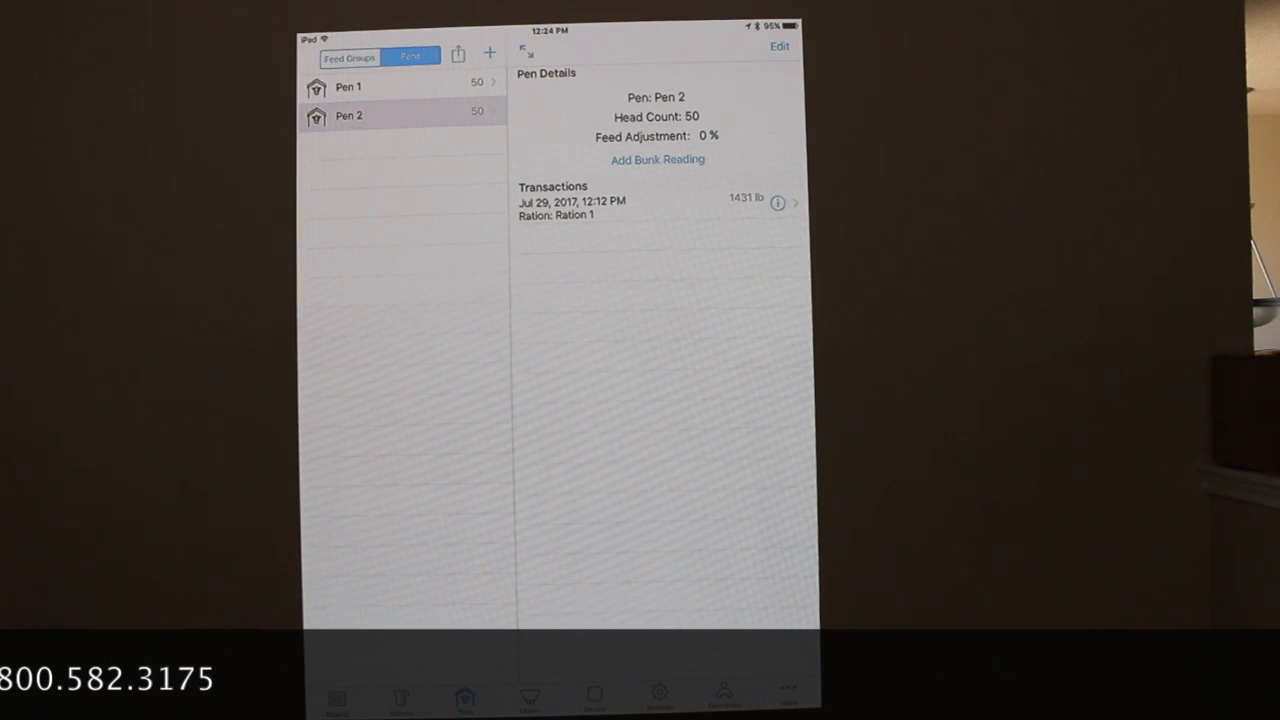
Review Feed Group 1 (Ration 1, Pens 1 and 2, 100% Entire Ration) without changing it
click(348, 56)
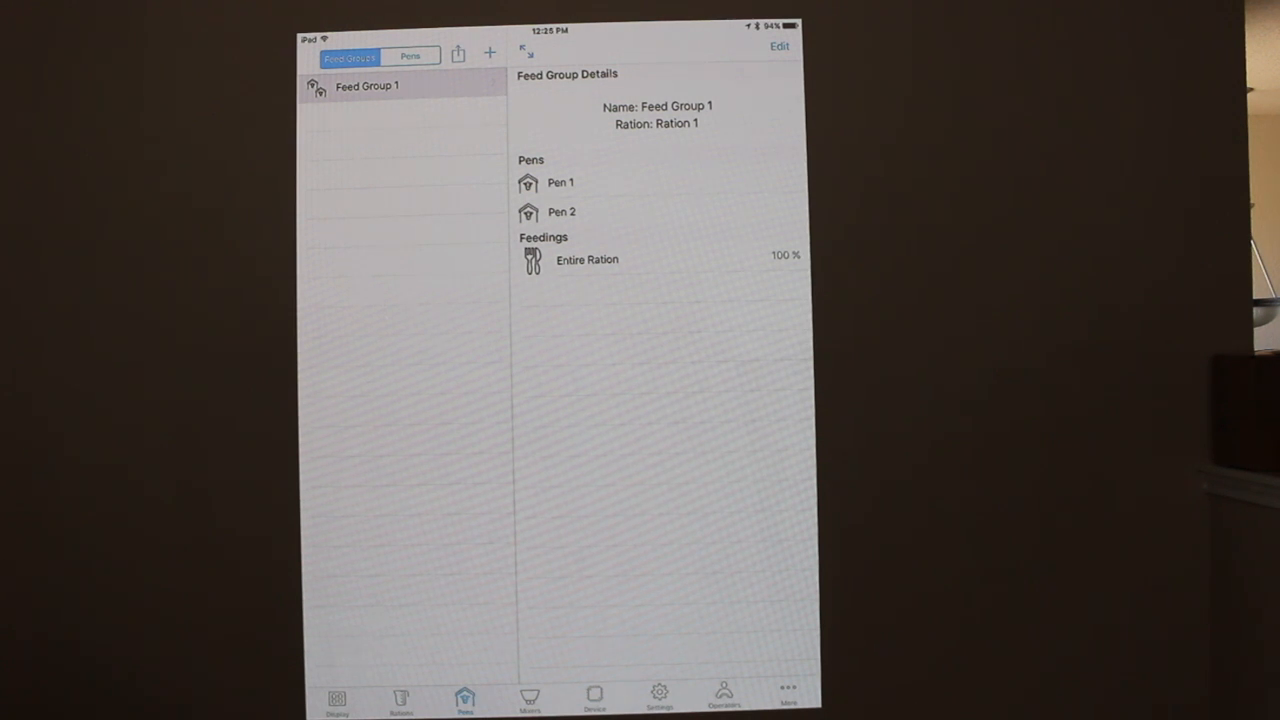
click(780, 46)
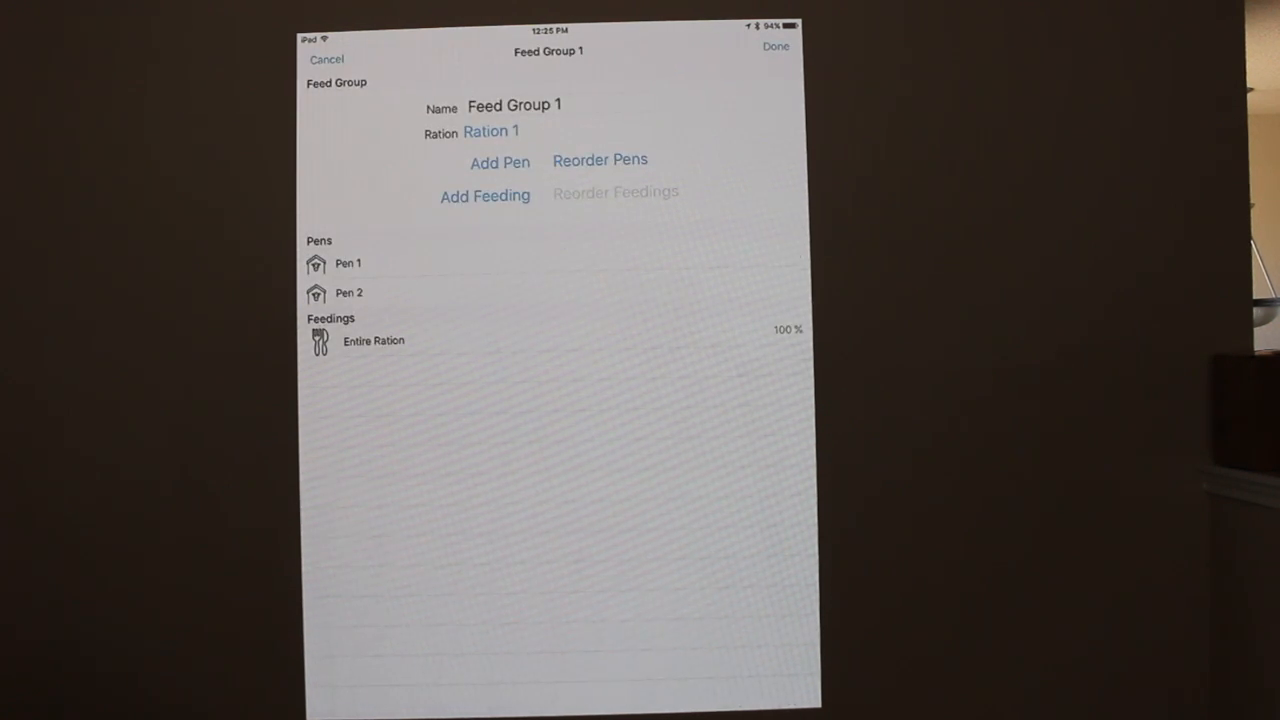
click(500, 162)
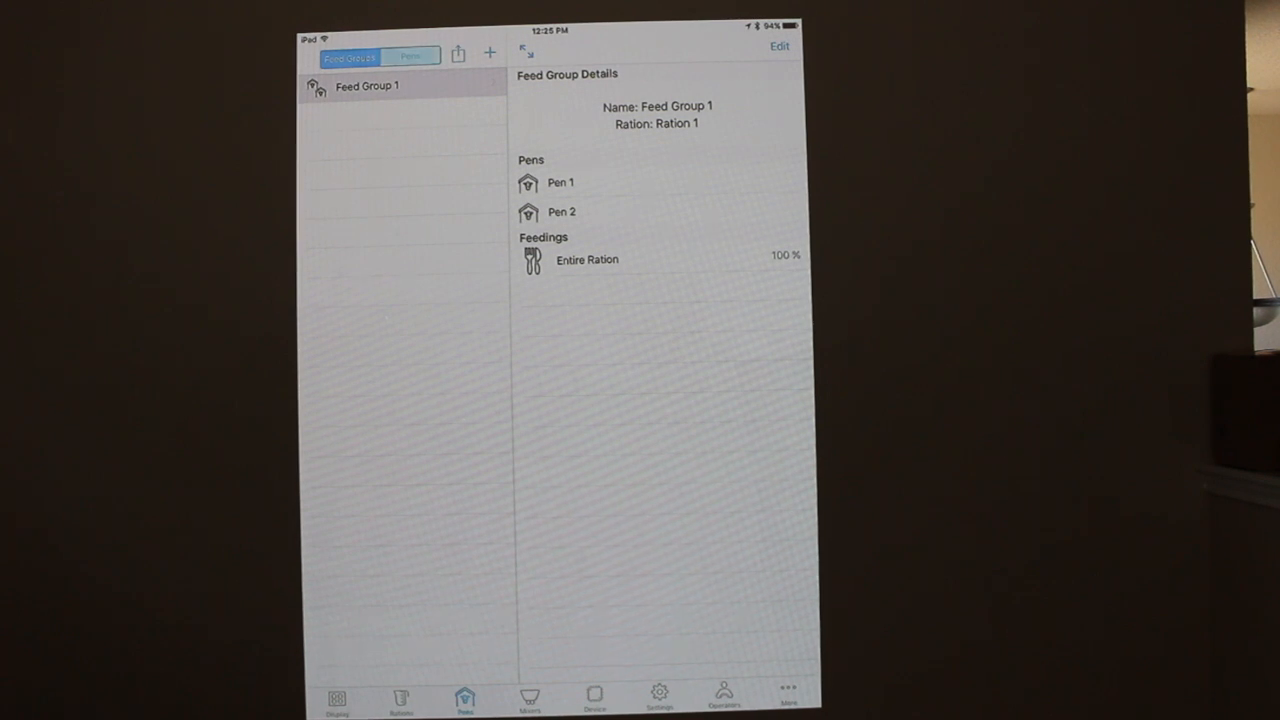
Create a new pen named Pen 3 with a head count of 50
click(488, 52)
text(P)
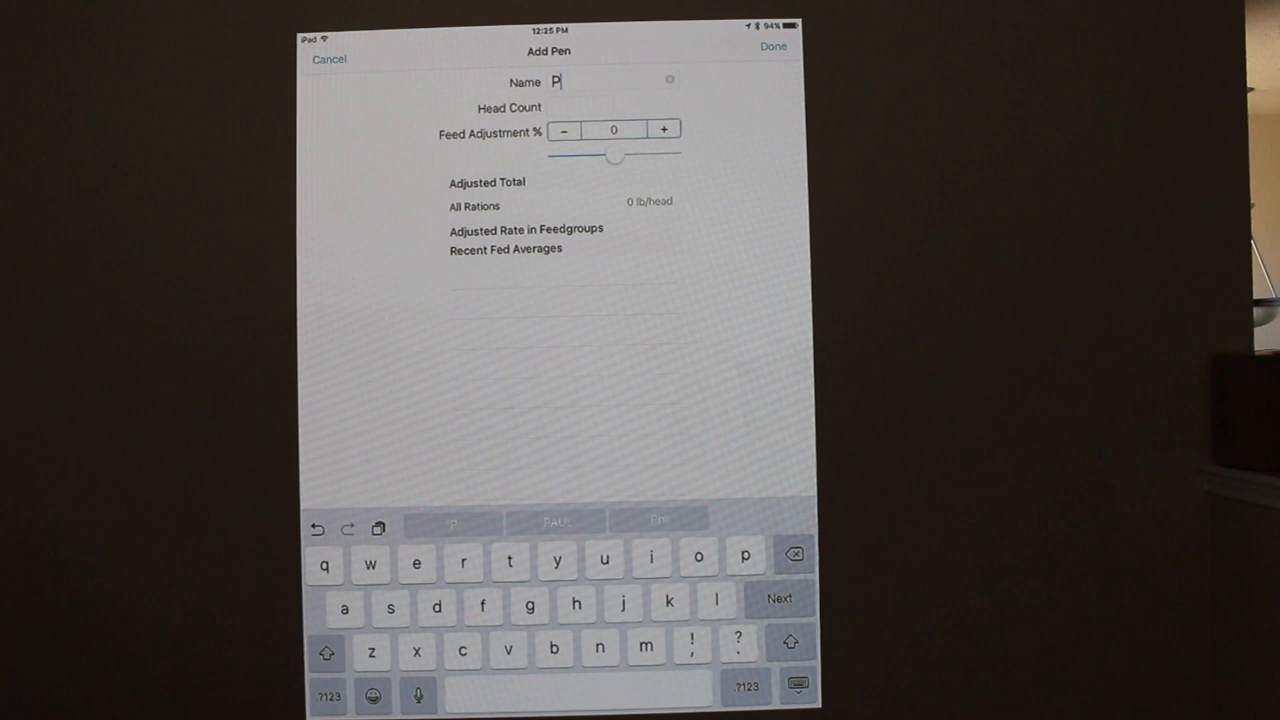
text(en 3)
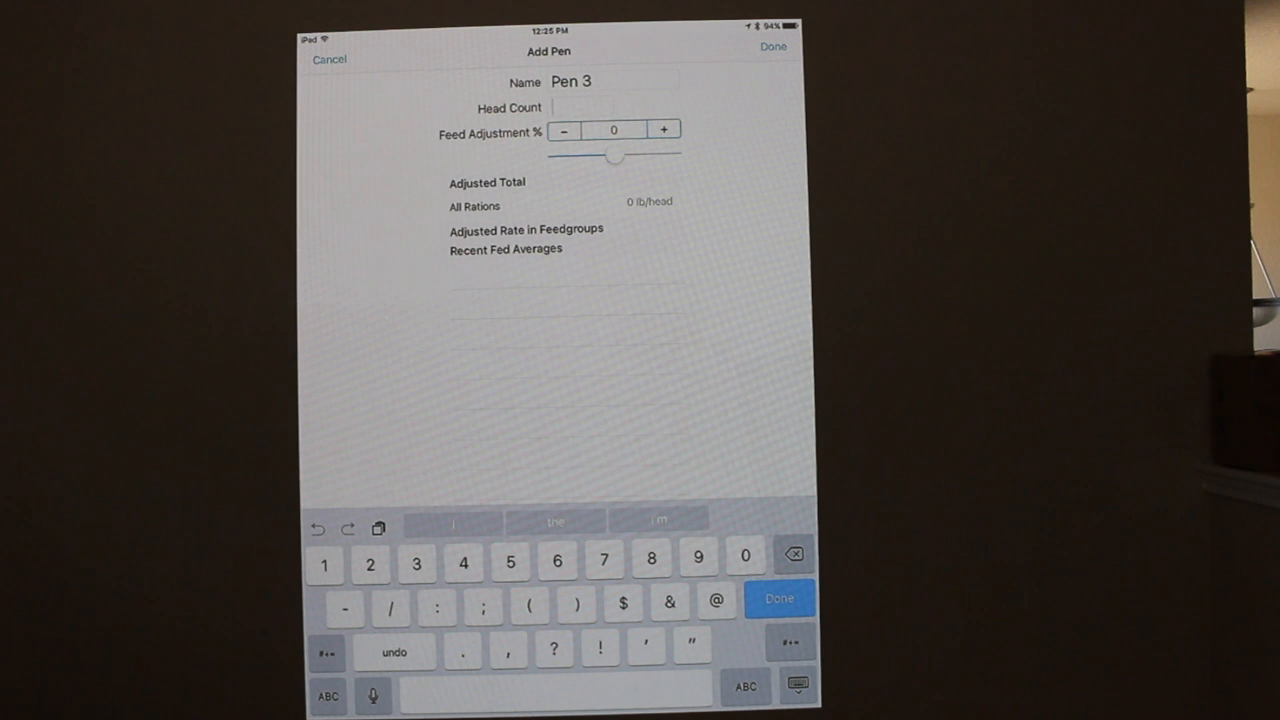
text(5)
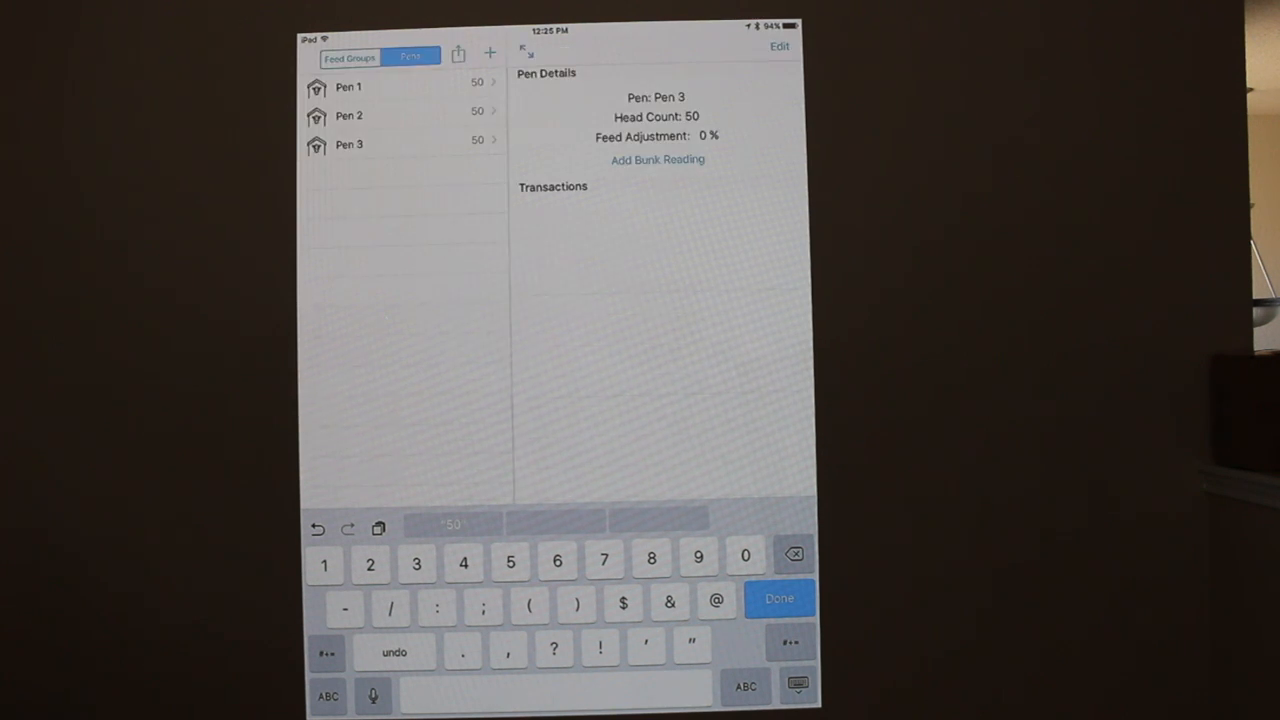
click(780, 598)
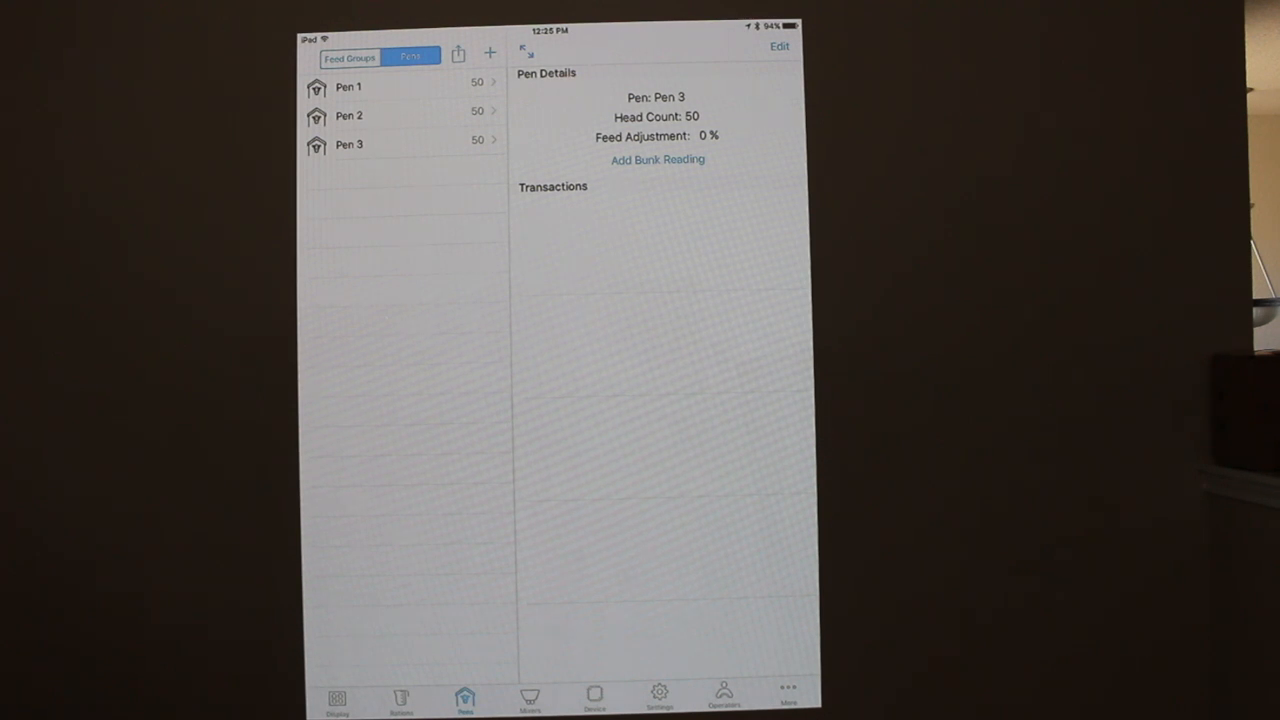
Revisit Feed Group 1's editor and leave it unchanged with Ration 1 and Pens 1 and 2
click(350, 56)
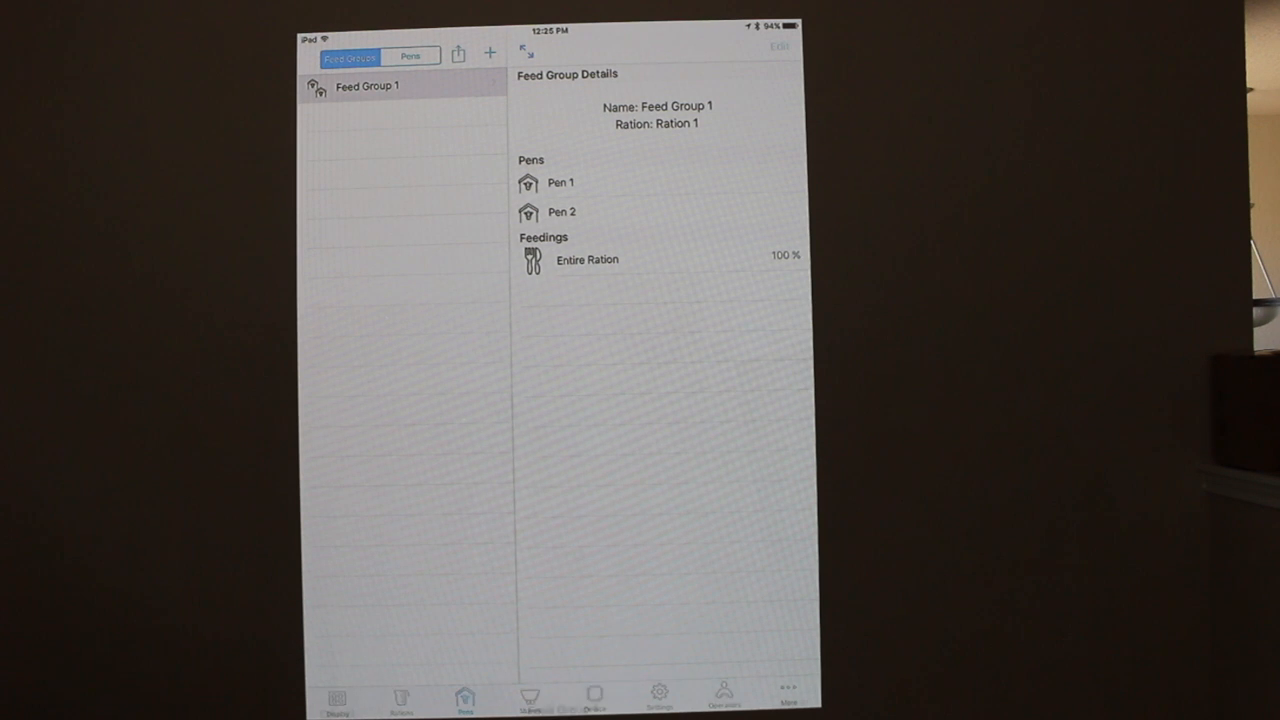
click(780, 46)
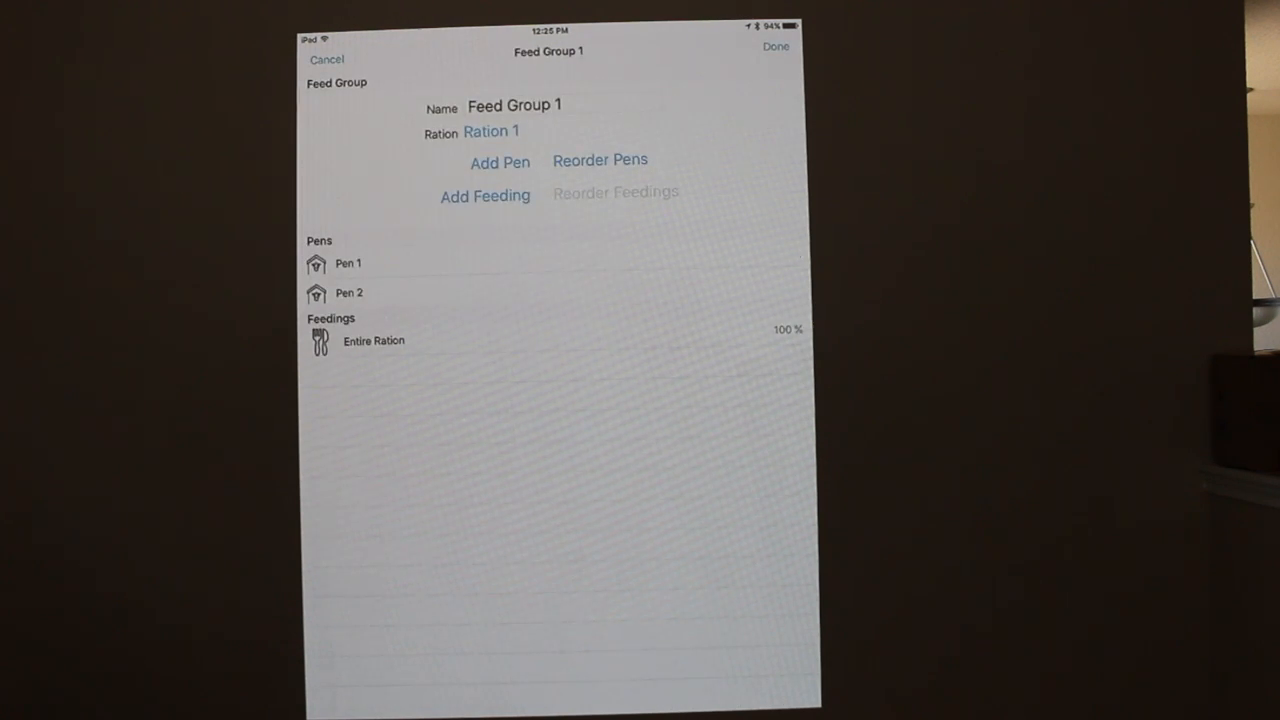
click(500, 162)
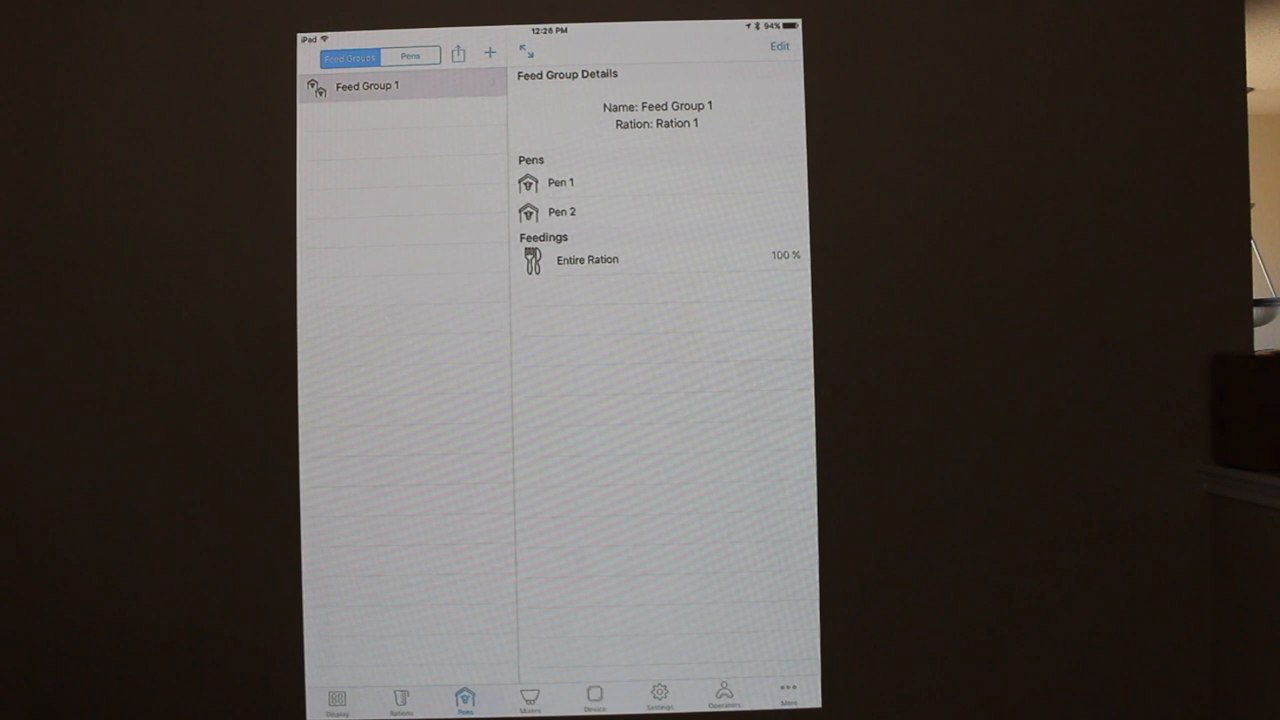
Review Pen 1's settings (head count 50, -0% adjustment) without changes and return to its transactions
click(410, 56)
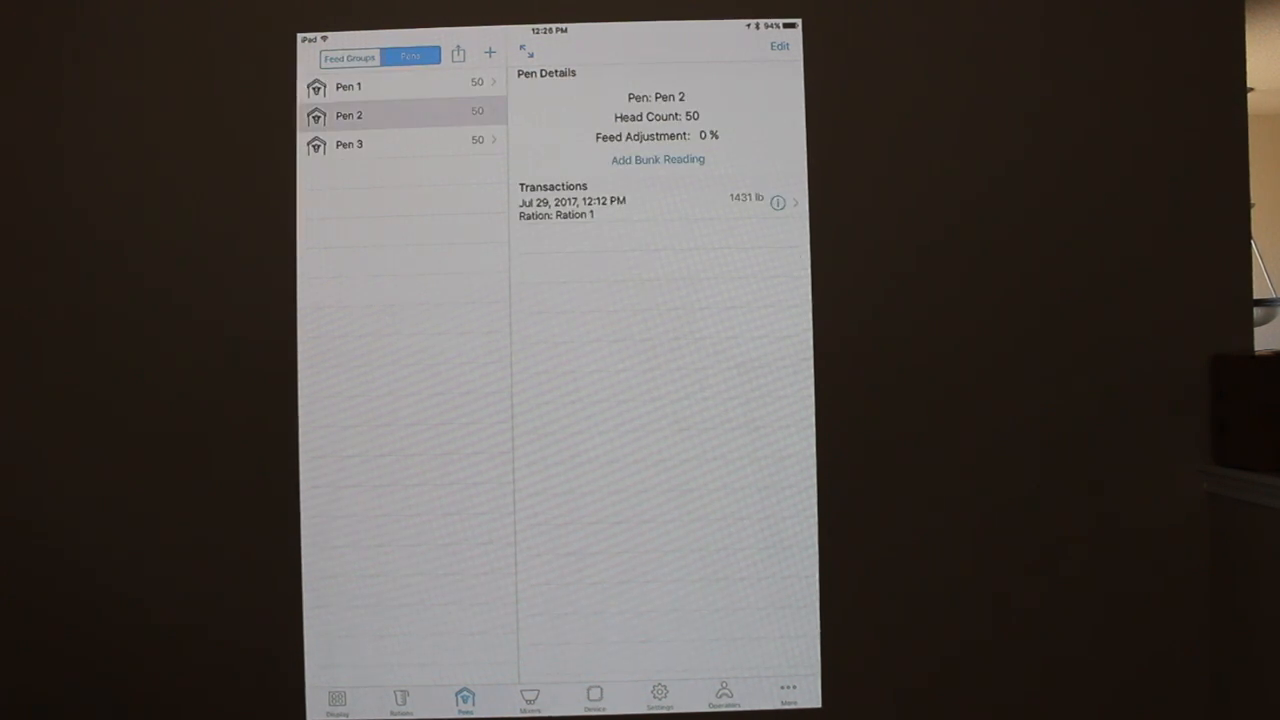
click(348, 86)
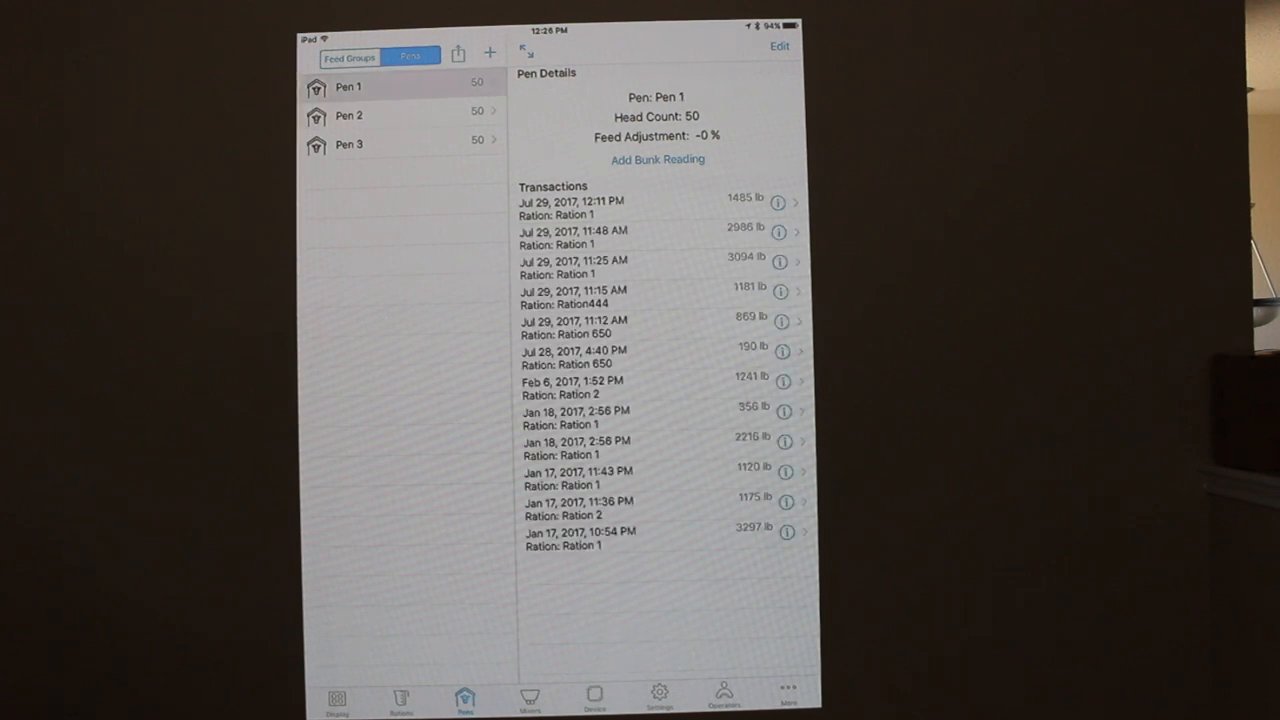
click(780, 46)
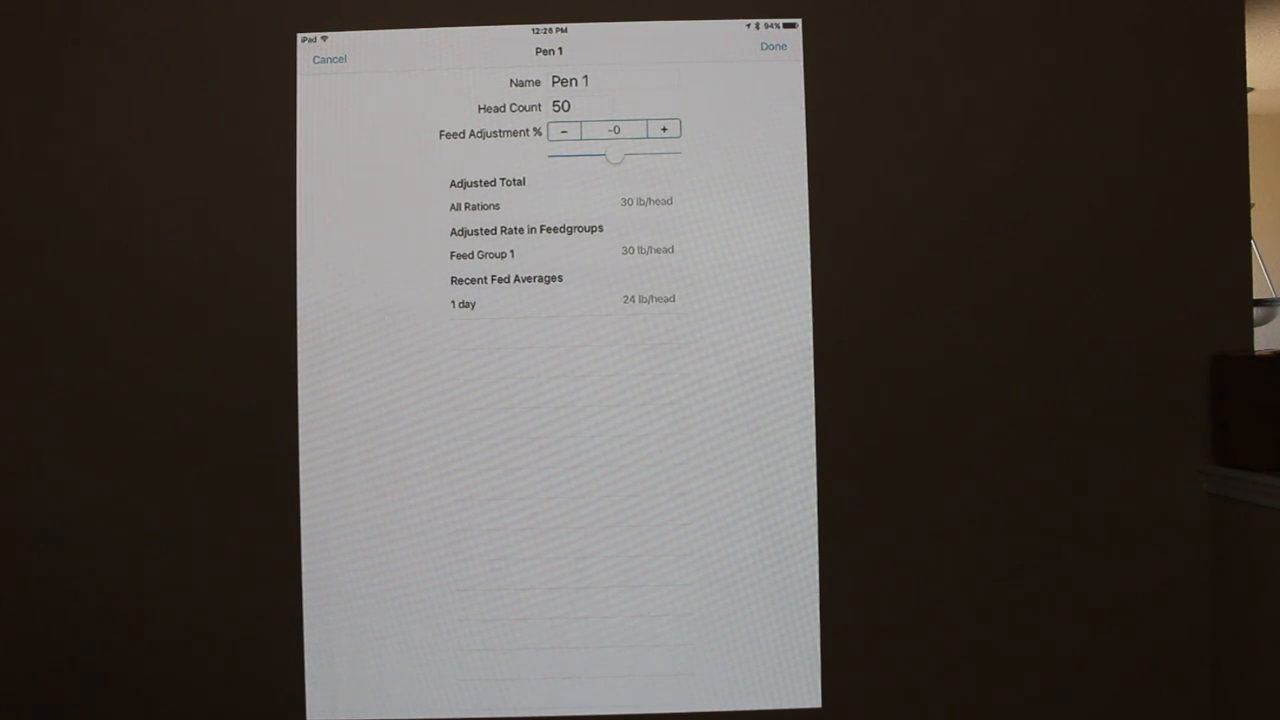
click(772, 46)
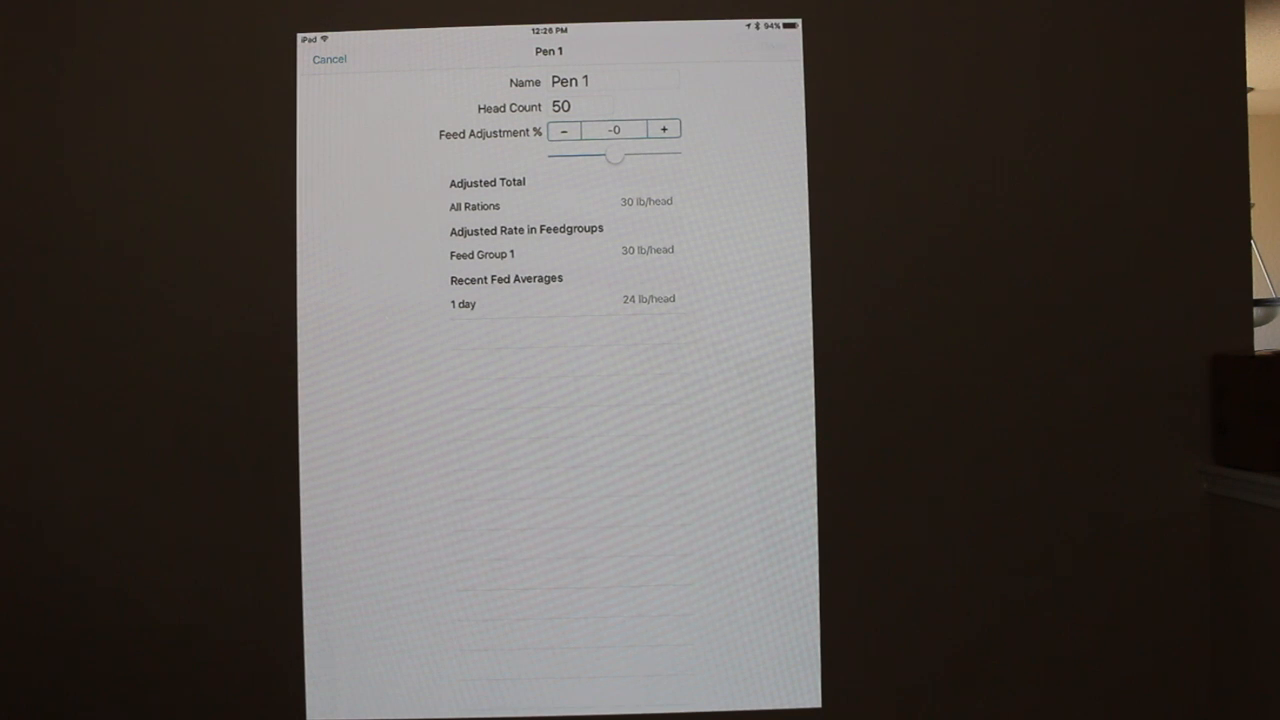
click(328, 60)
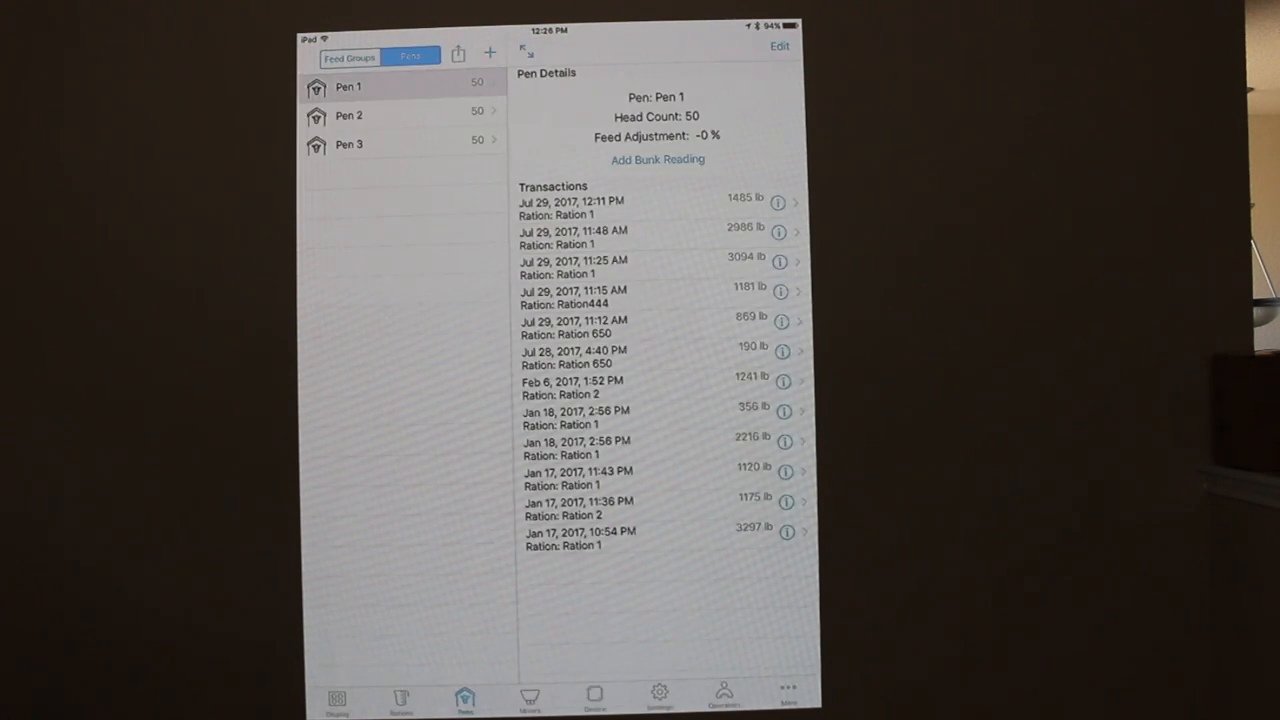
Review Pen 2's settings unchanged, then return to the scale screen reading 0 lb
click(348, 114)
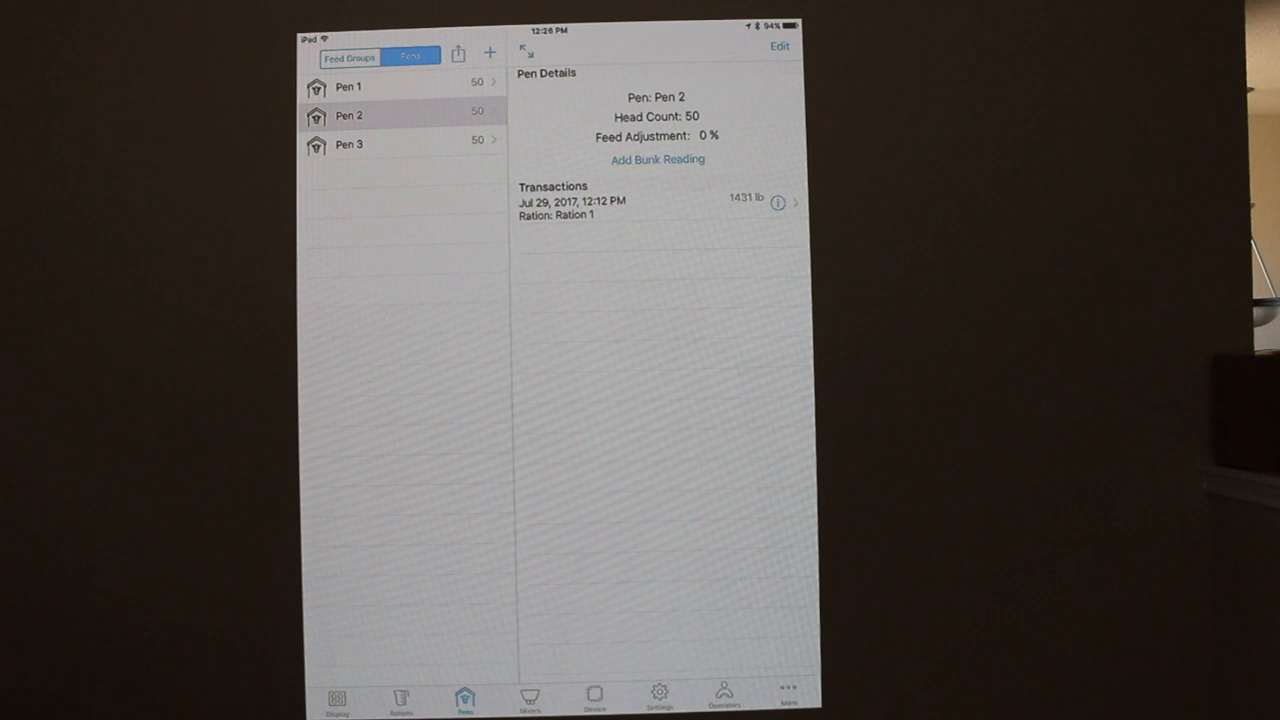
click(780, 46)
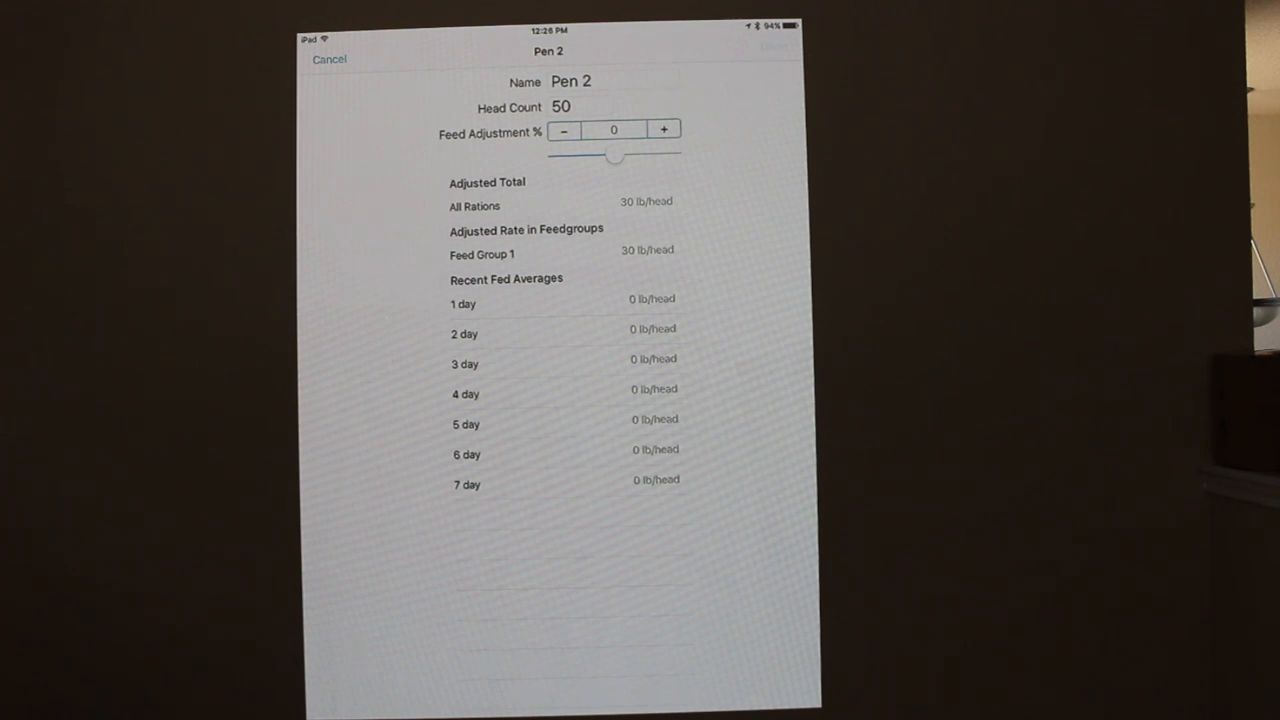
click(328, 58)
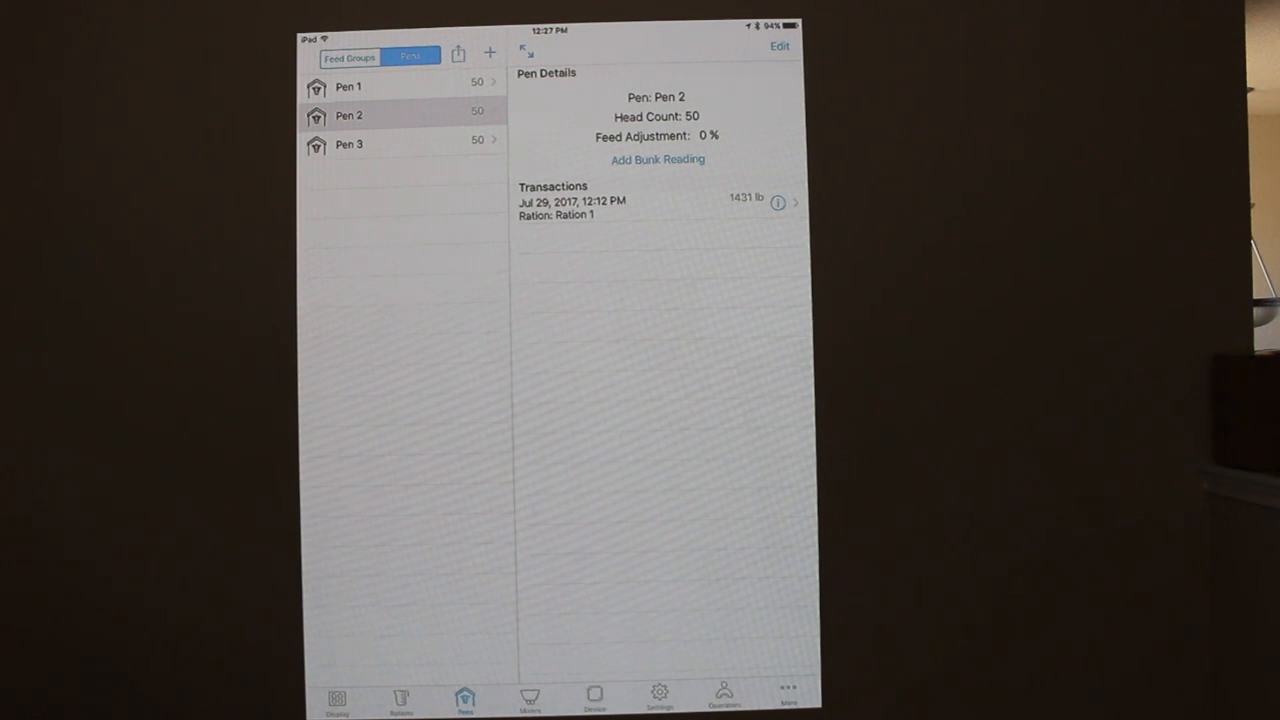
click(336, 696)
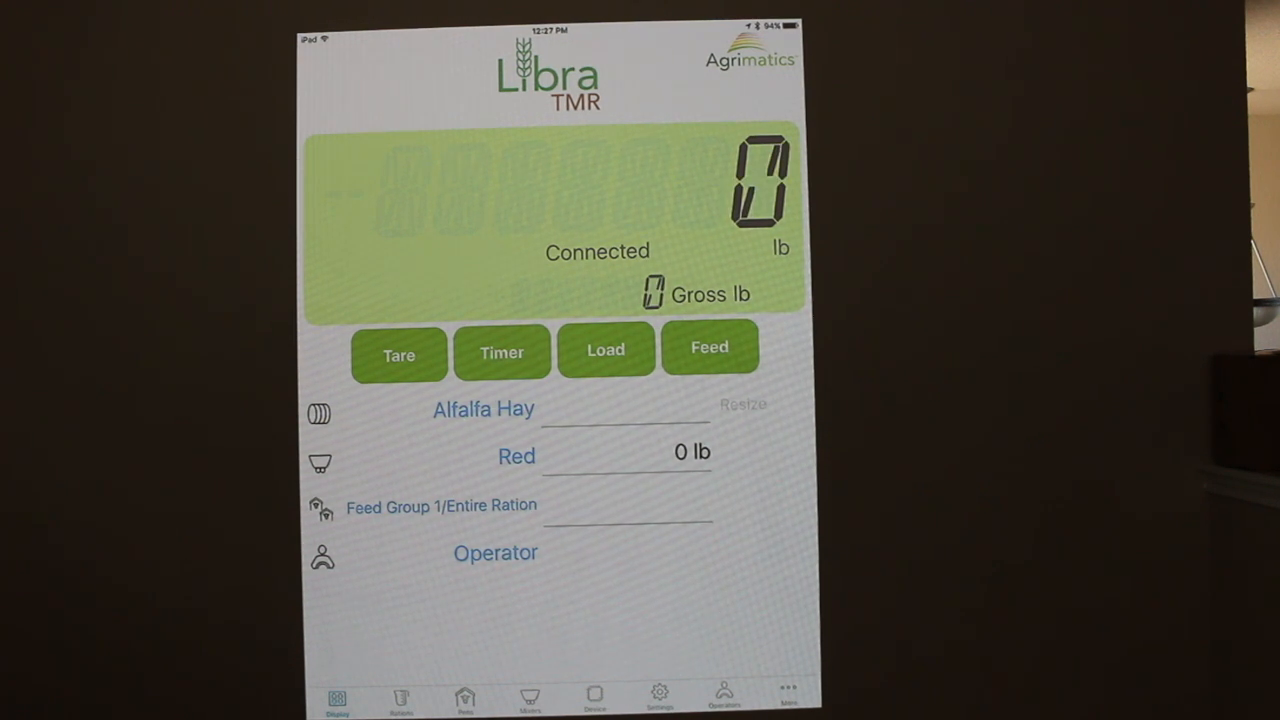
Begin a new 3000 lb batch of Ration 1, loading Alfalfa Hay toward 1000 lb
click(604, 348)
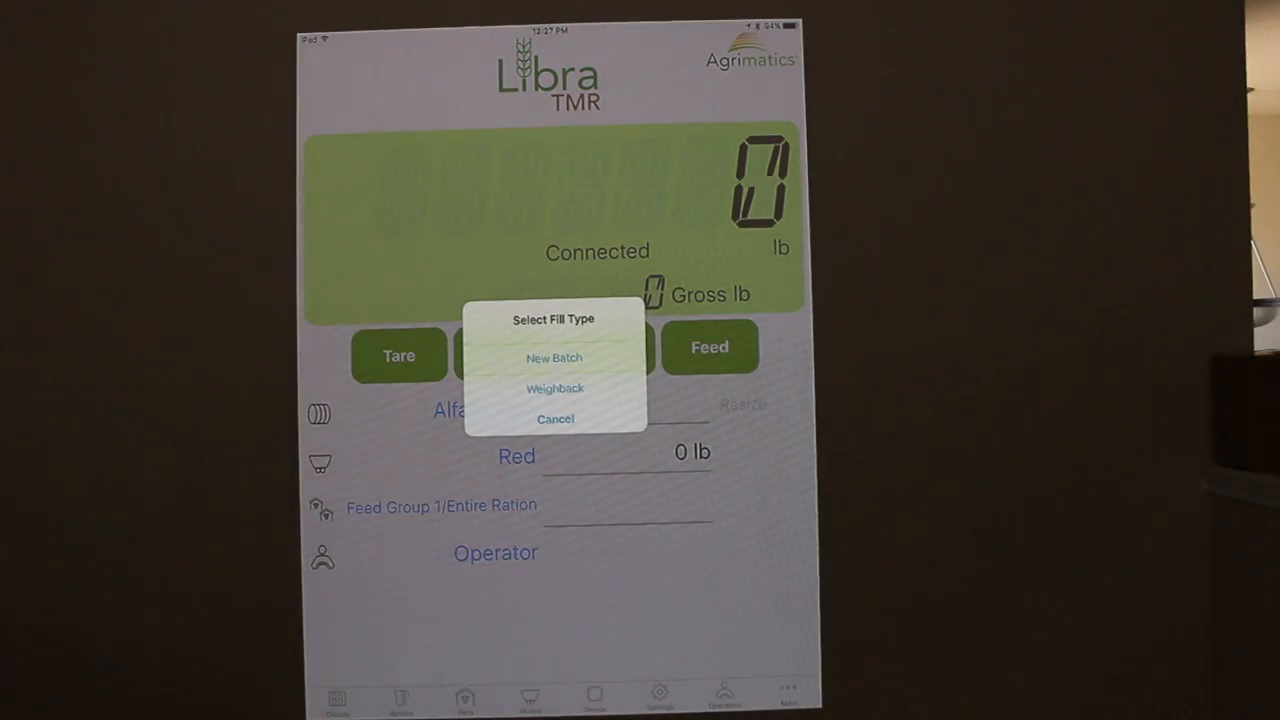
click(552, 358)
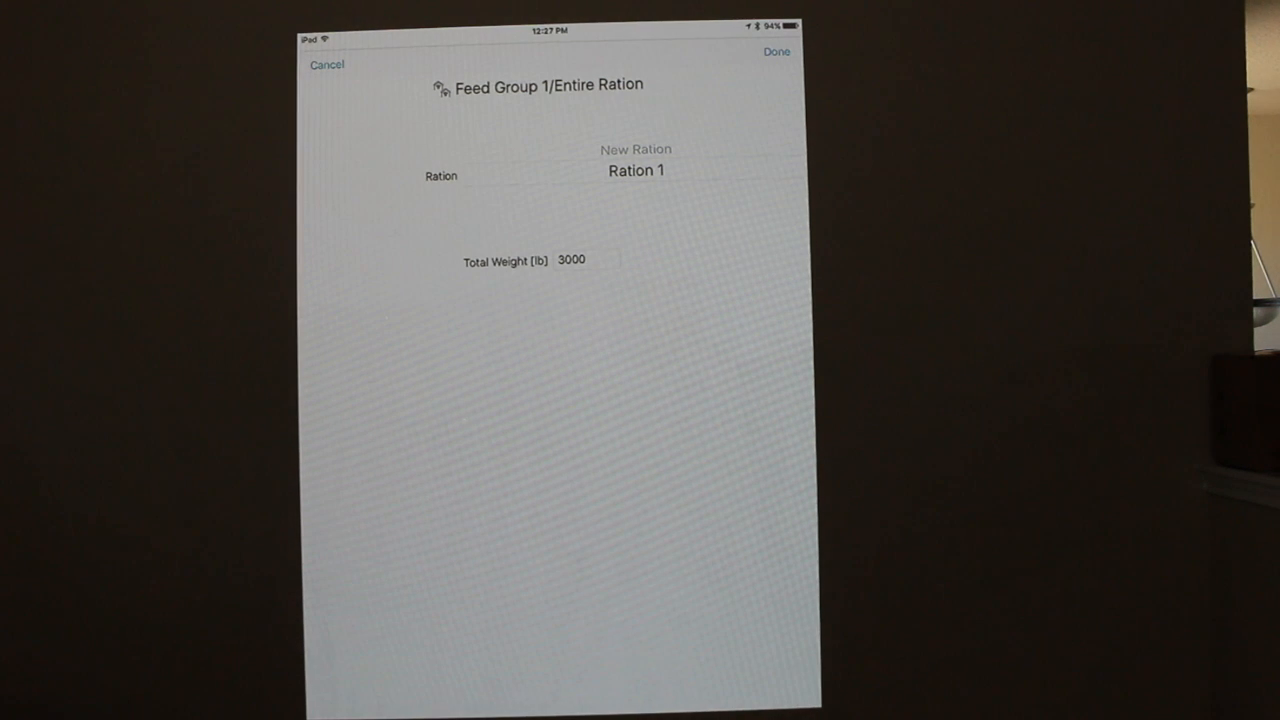
click(776, 52)
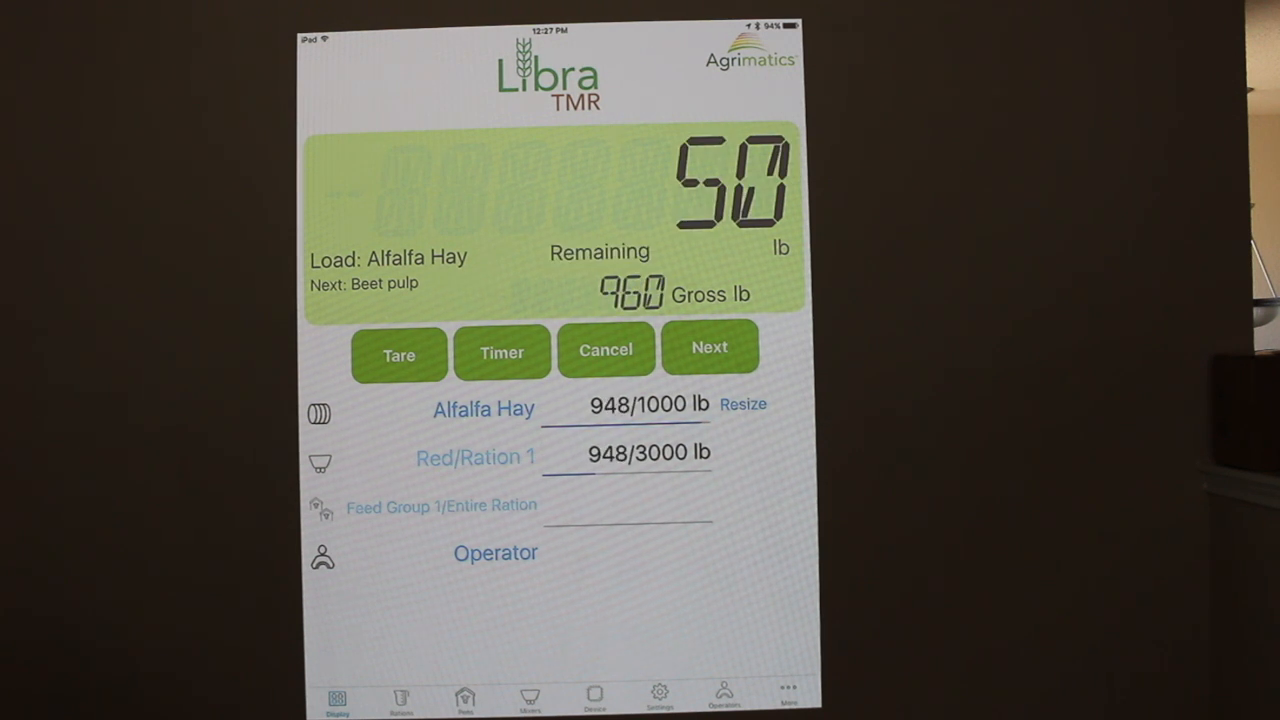
Load beet pulp and then corn silage, reaching 2922 of 3000 lb for Ration 1
click(710, 348)
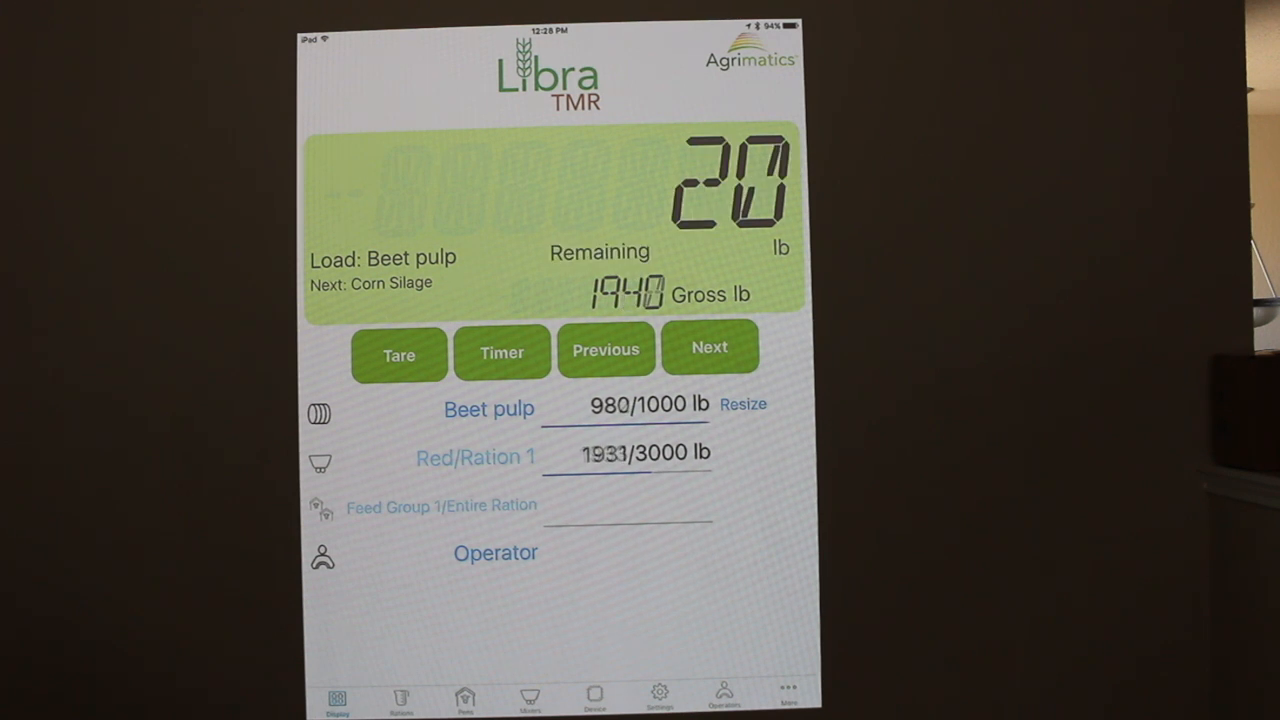
click(708, 352)
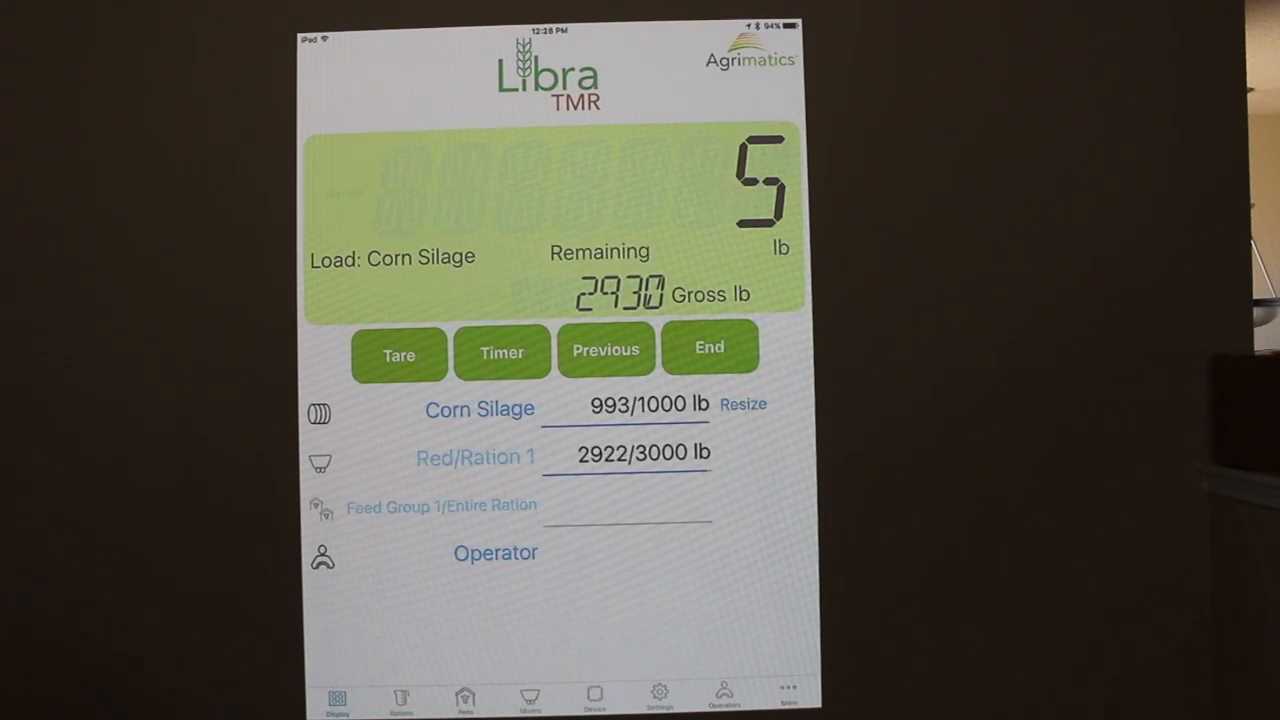
End the load at 2928 lb and unload about 1500 lb of Ration 1 into Pen 1
click(708, 348)
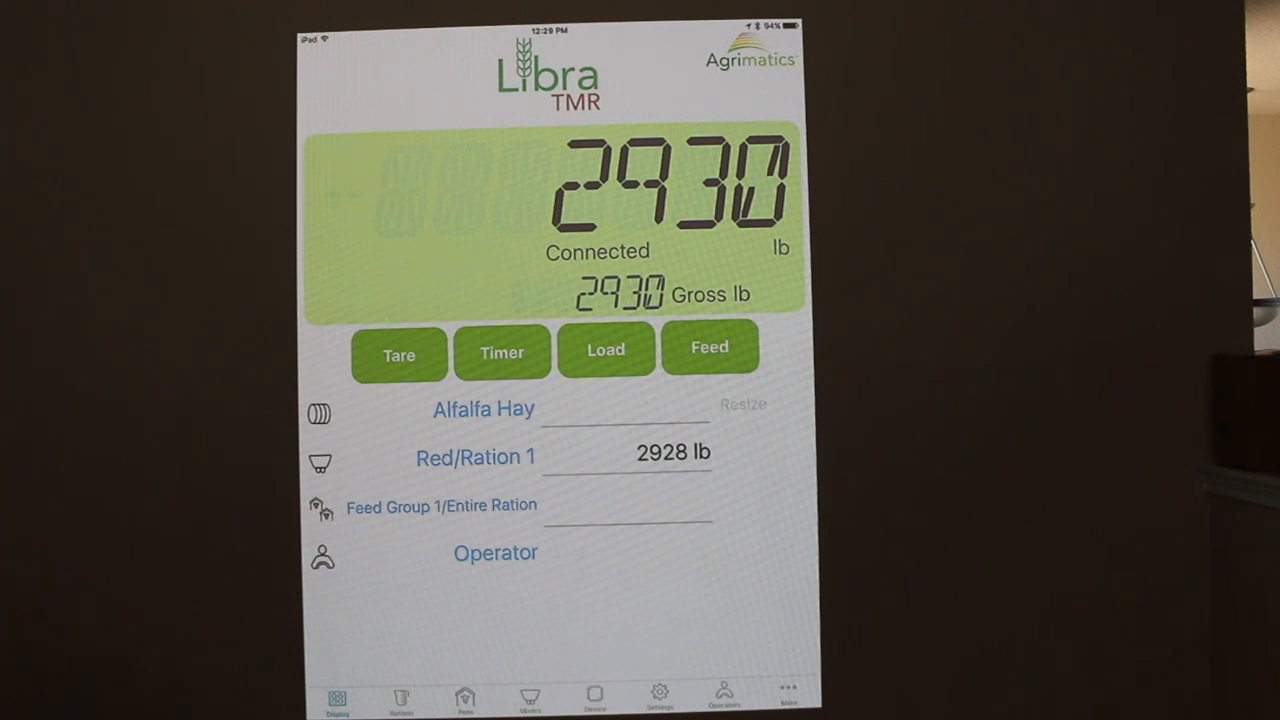
click(710, 348)
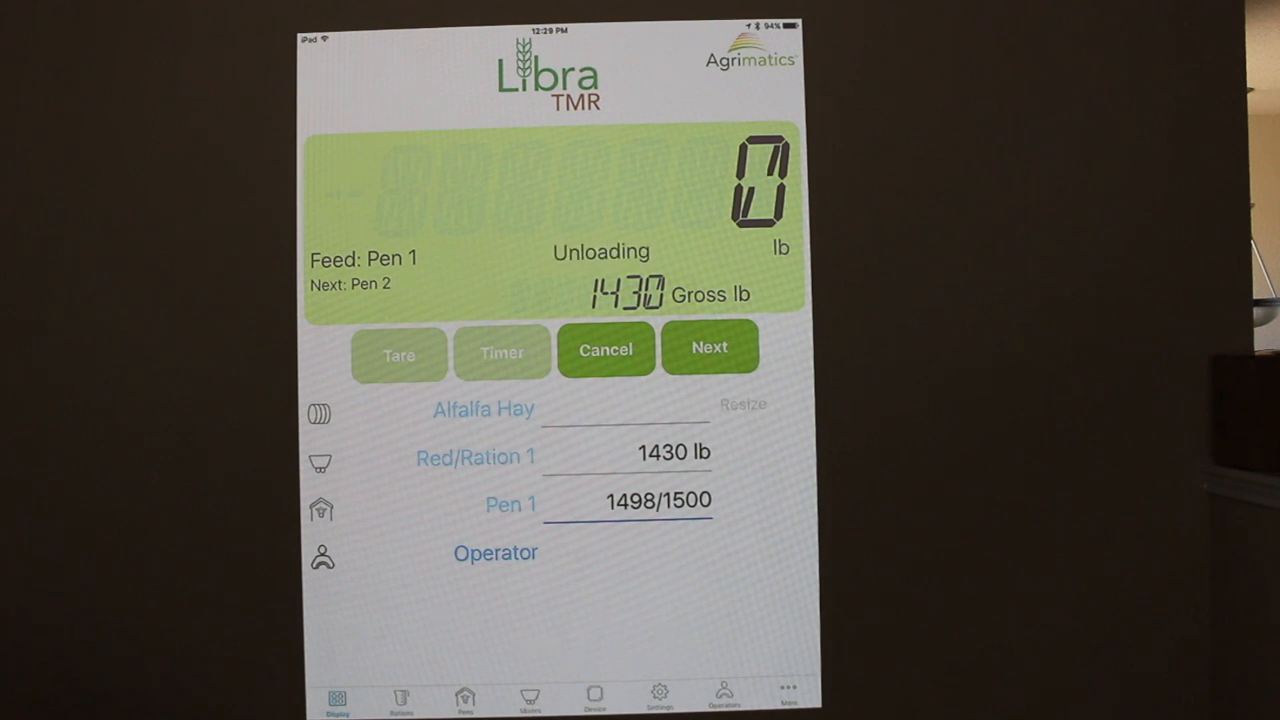
Record Pen 1's feeding and unload the remaining ~1548 lb into Pen 2
click(708, 348)
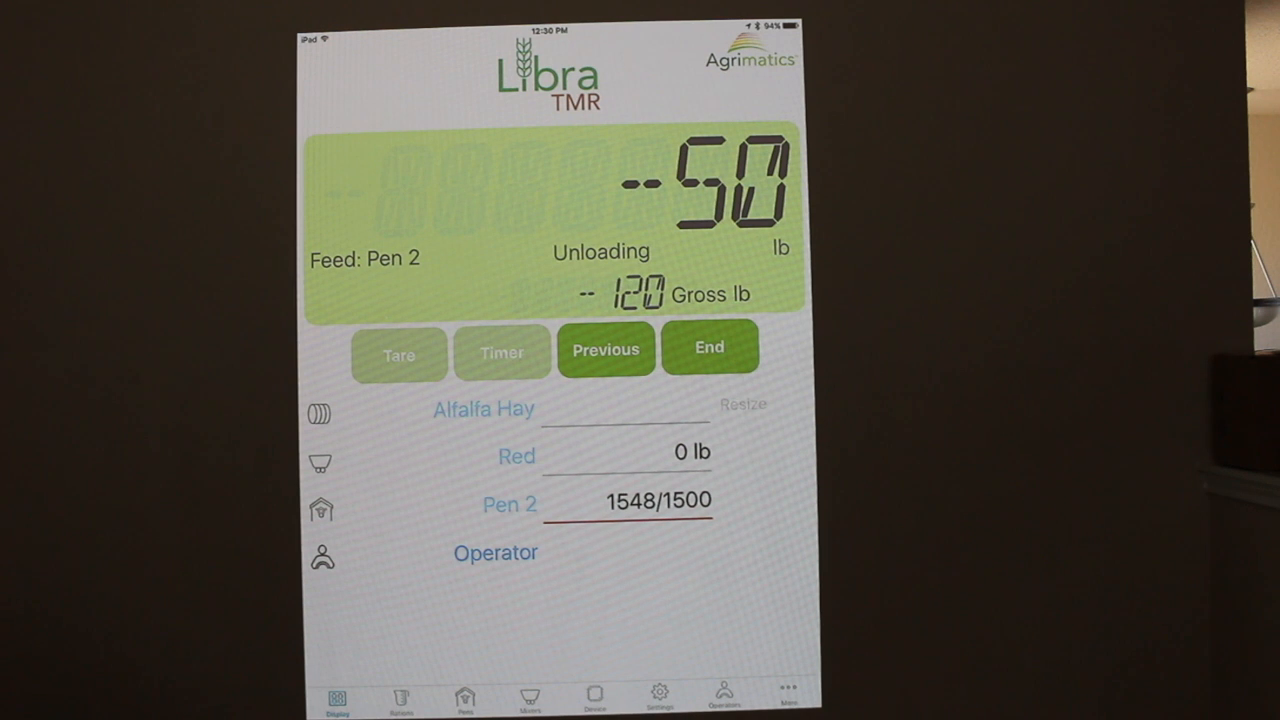
click(708, 348)
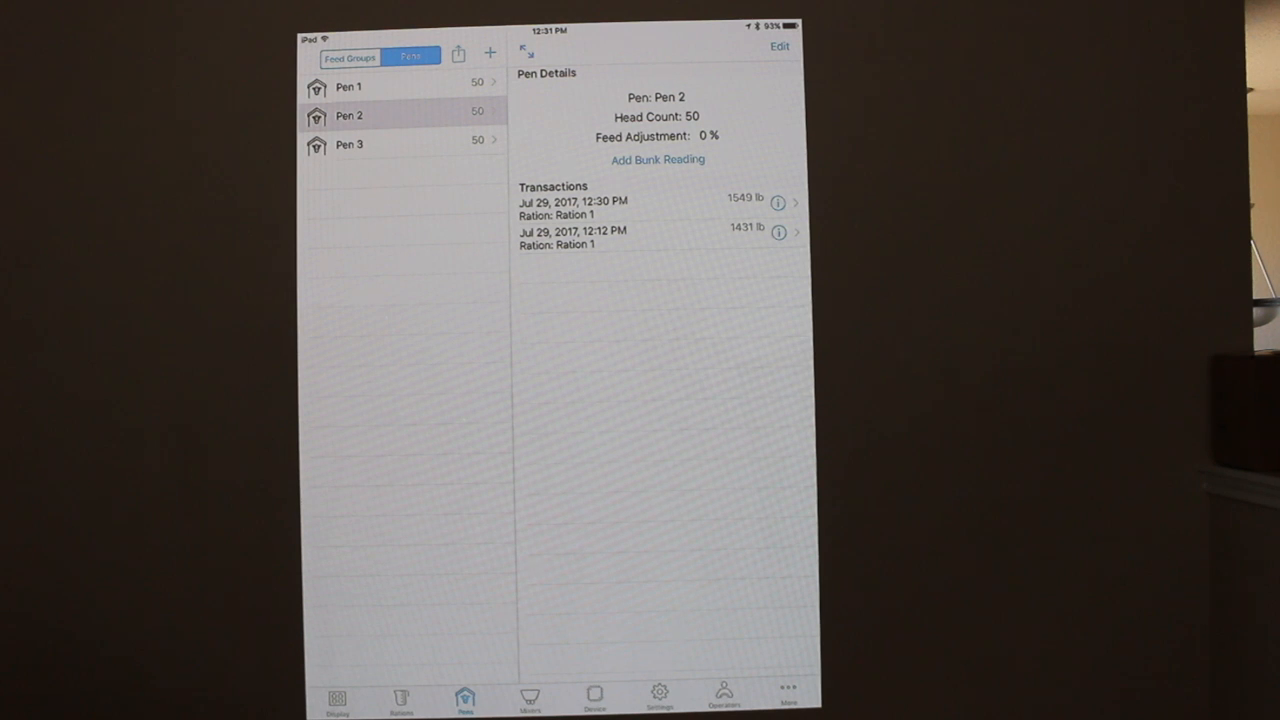
Check Pen 1's new 1498 lb Ration 1 transaction, then return to Feed Group 1's details
click(348, 86)
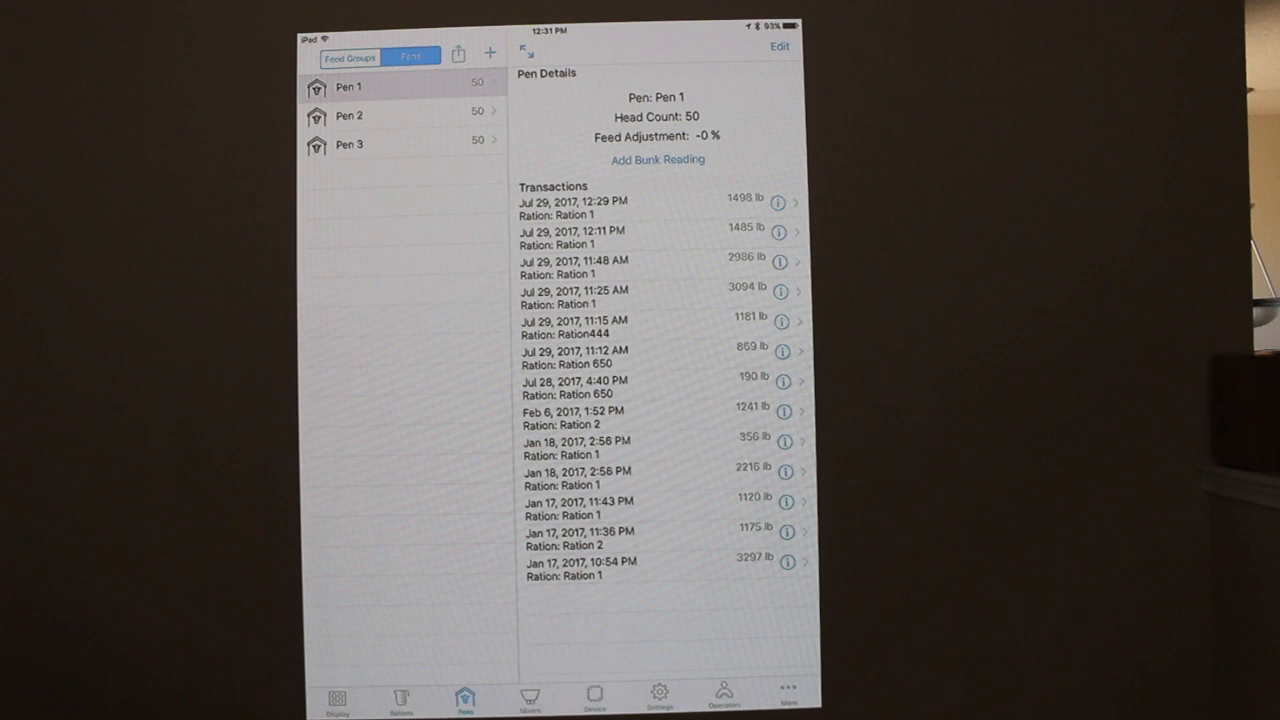
click(350, 56)
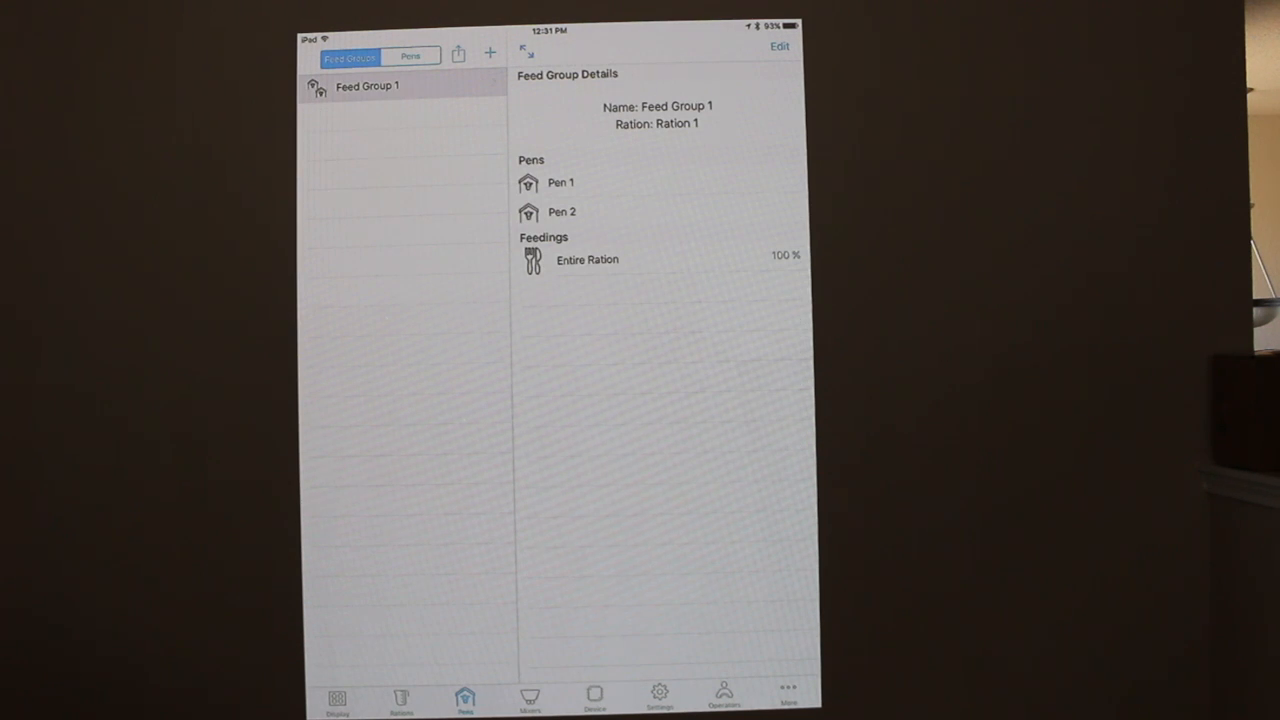